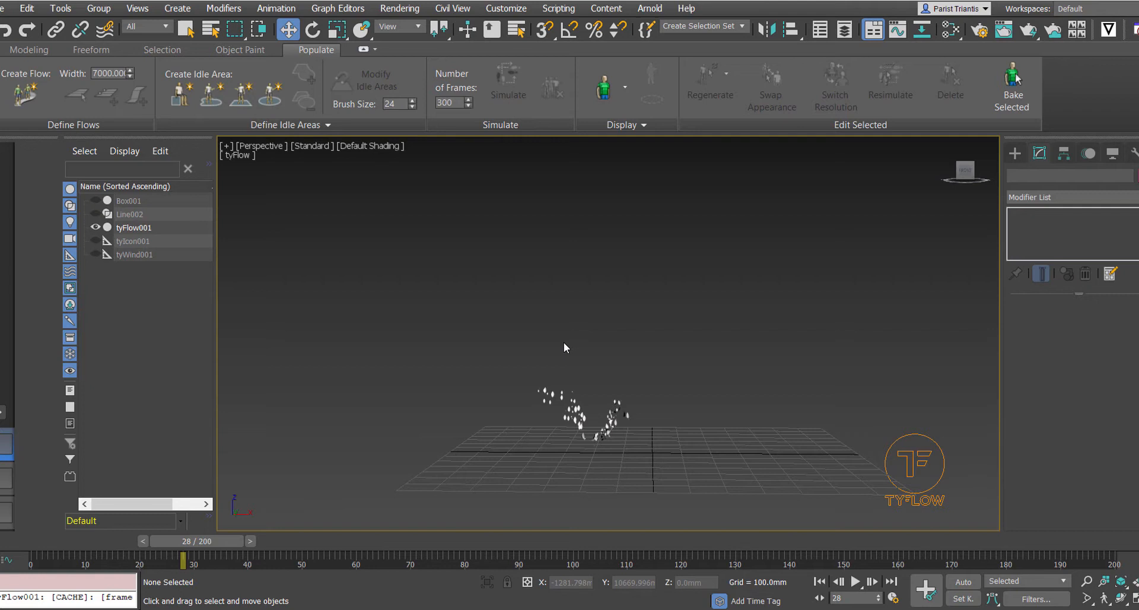
mouse_move(621, 416)
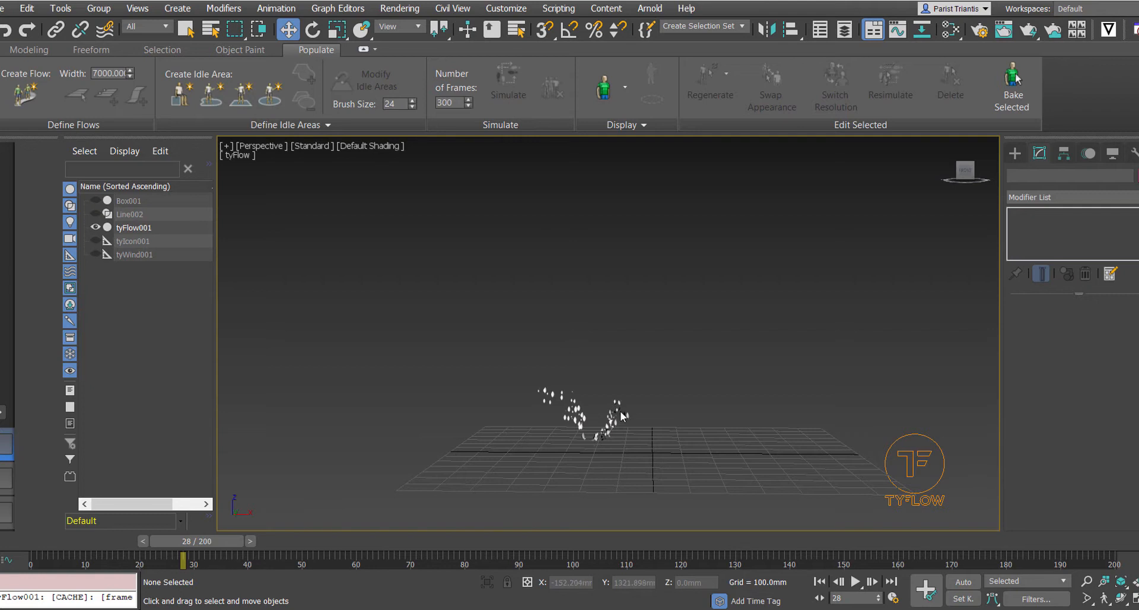
mouse_move(814, 351)
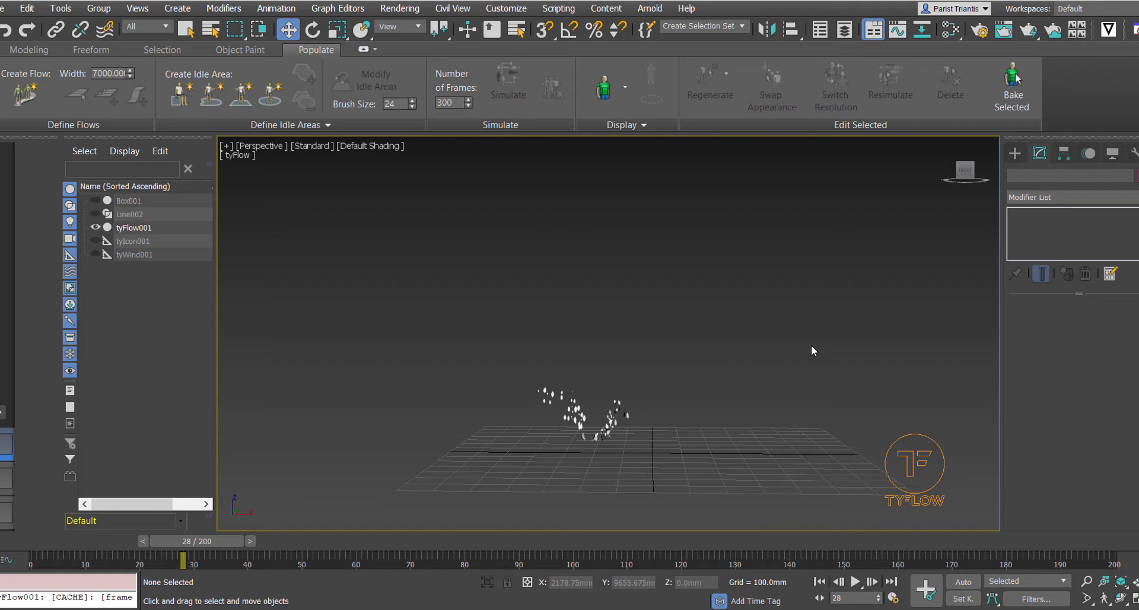
mouse_move(812, 362)
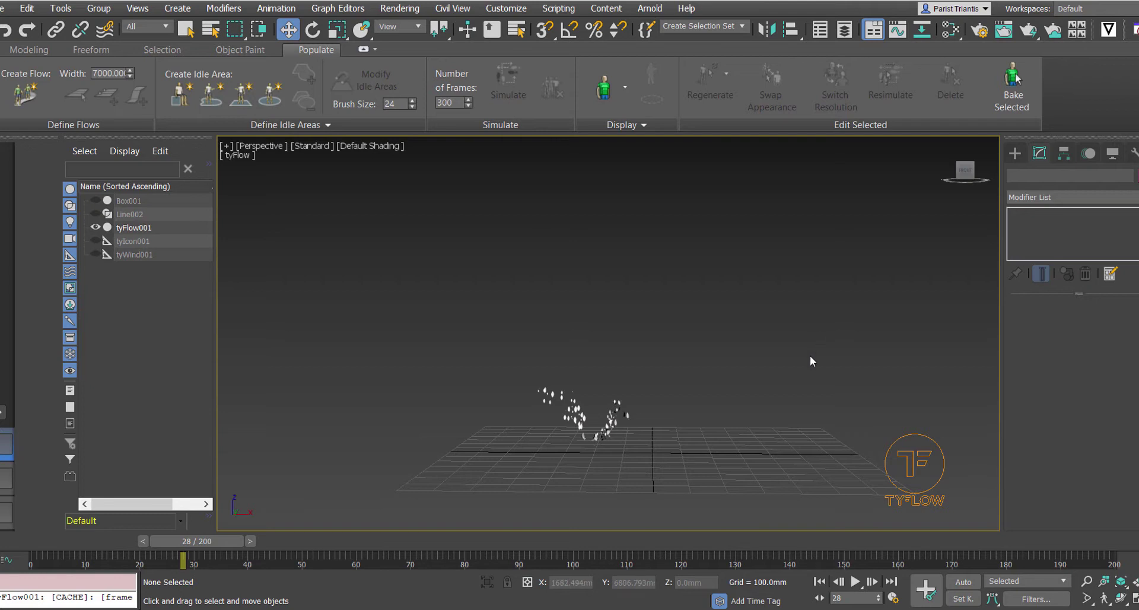
mouse_move(667, 408)
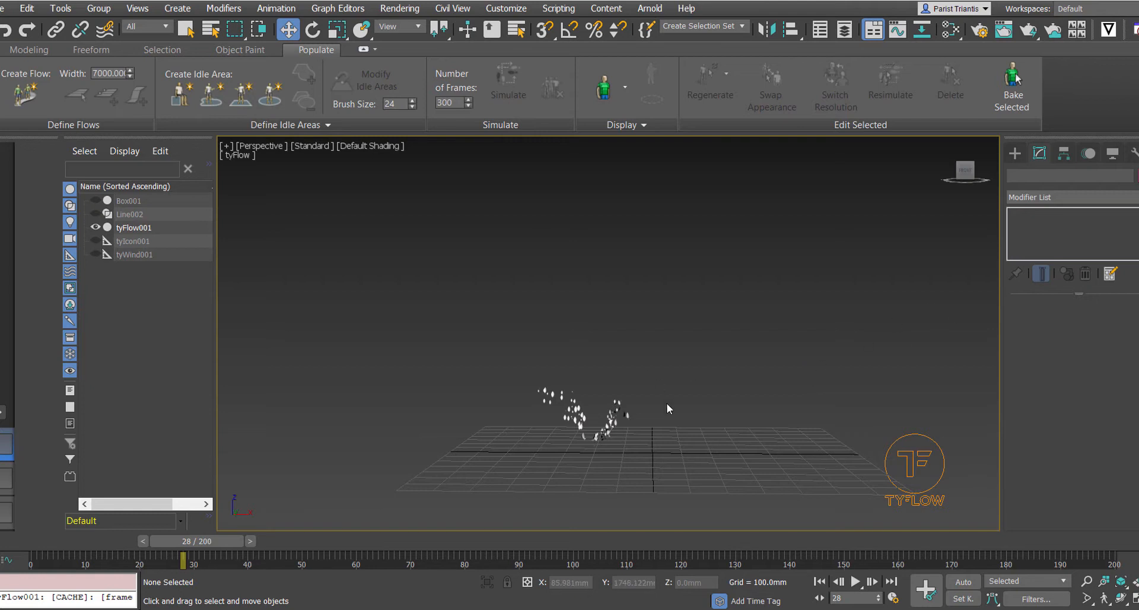
mouse_move(601, 438)
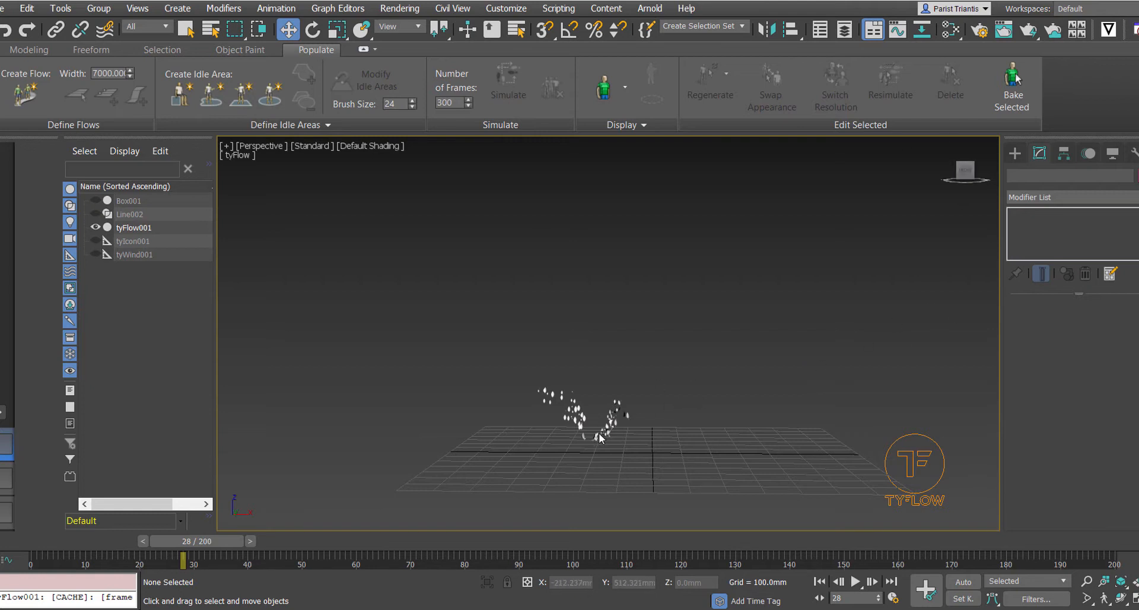
Select the tyFlow001 leaf emitter and open its flow editor
click(134, 227)
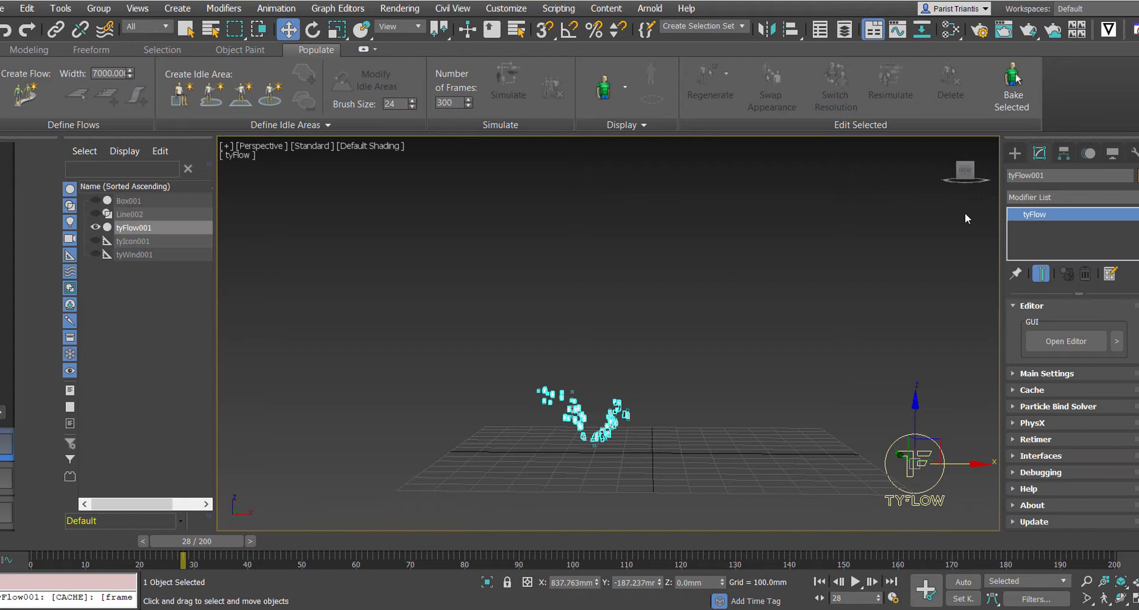
click(1066, 340)
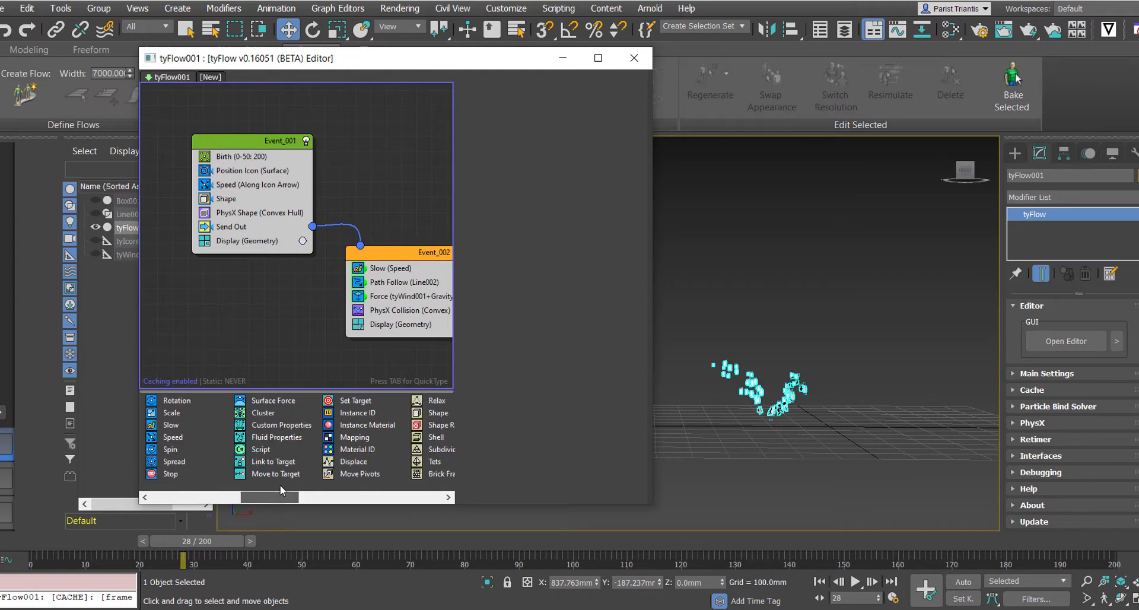
mouse_move(356, 448)
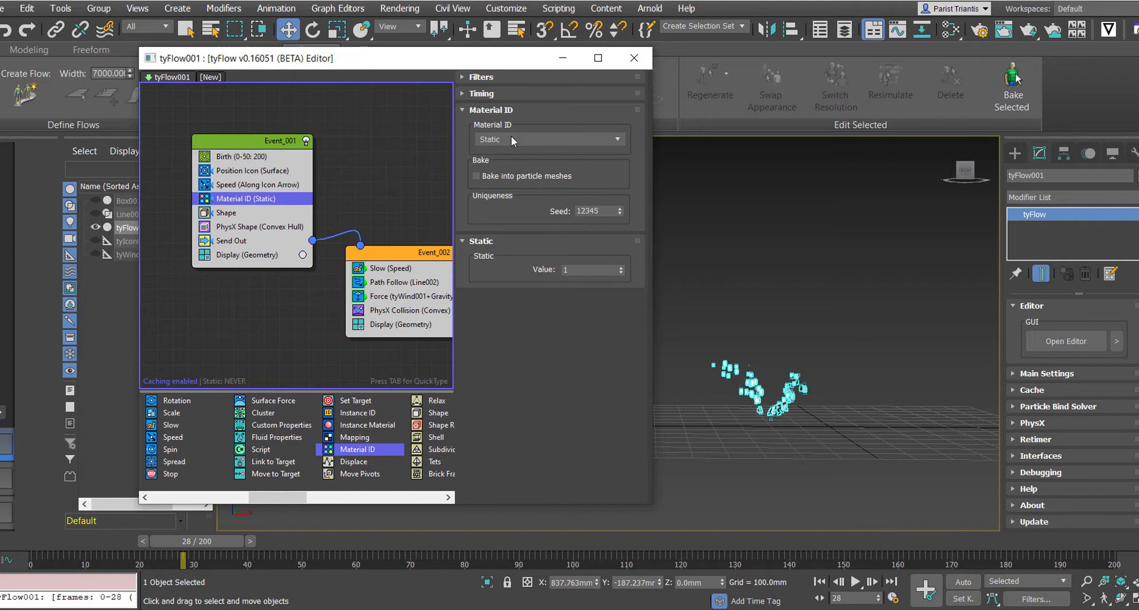
Switch the Material ID mode from Static to Random (IDs 1–5)
click(548, 139)
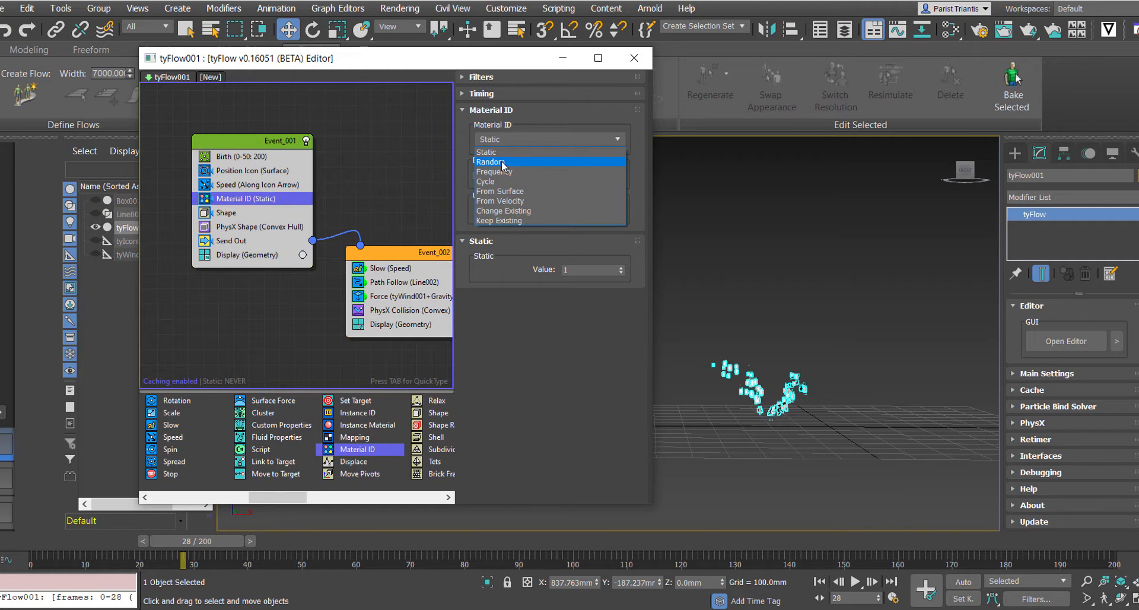
mouse_move(509, 153)
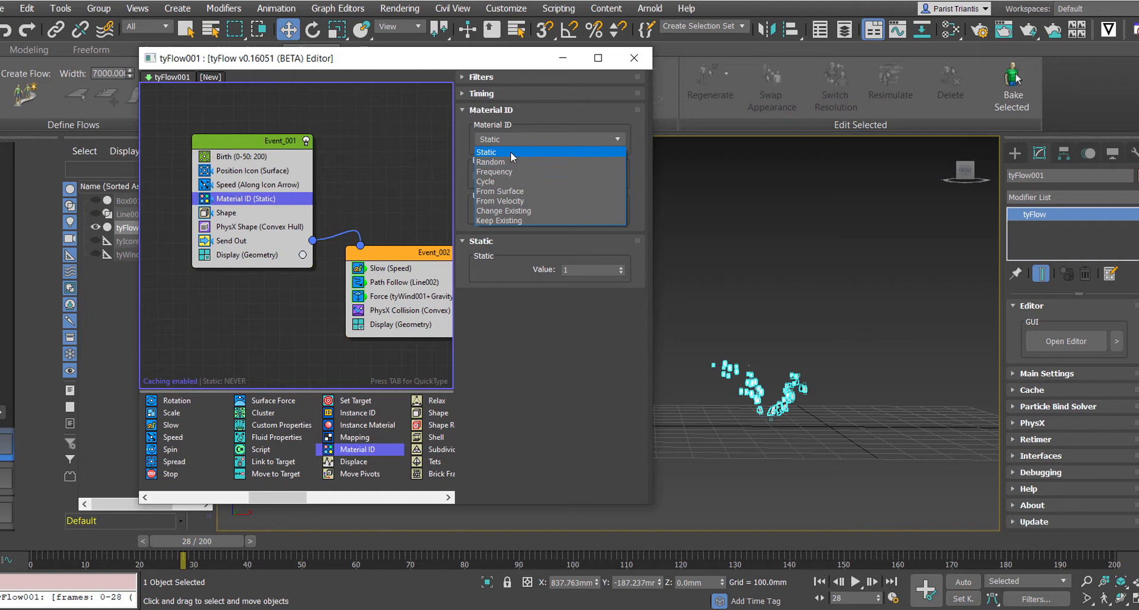
mouse_move(509, 162)
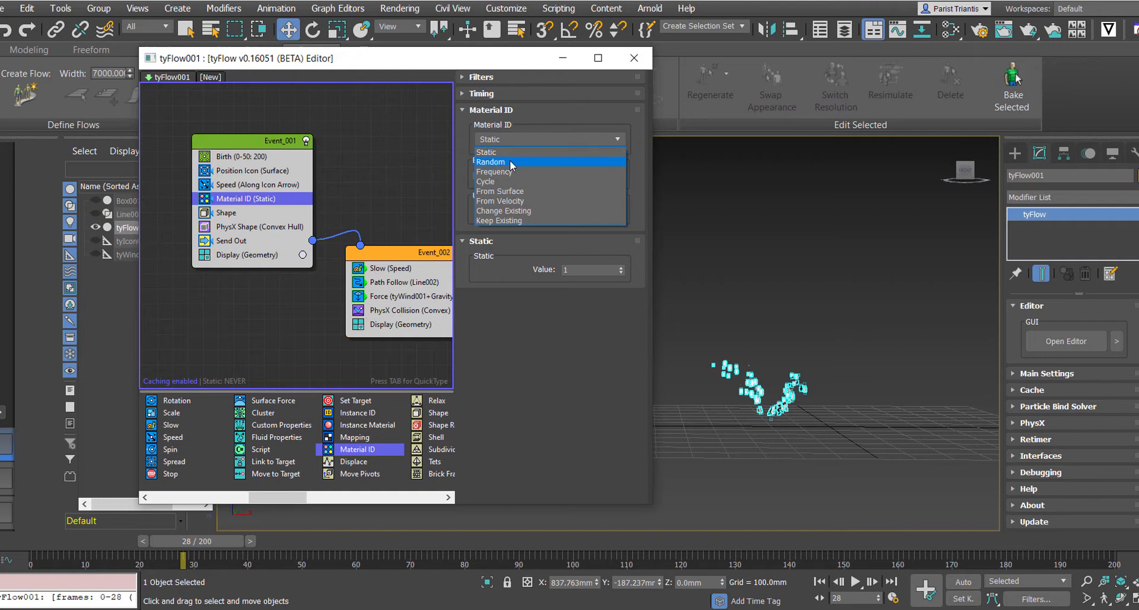
click(508, 162)
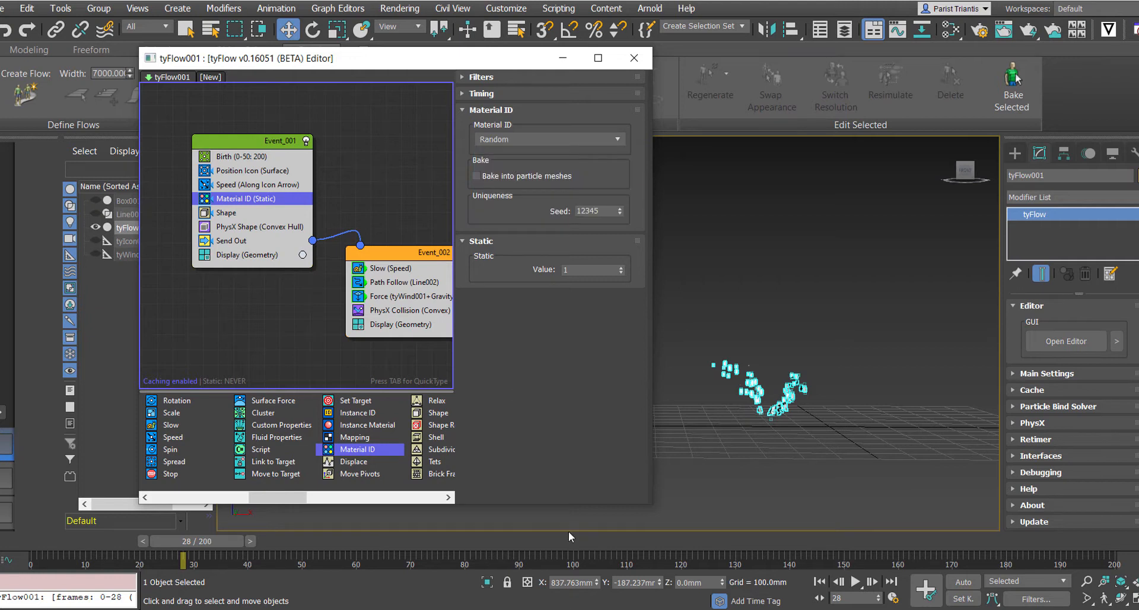
click(548, 138)
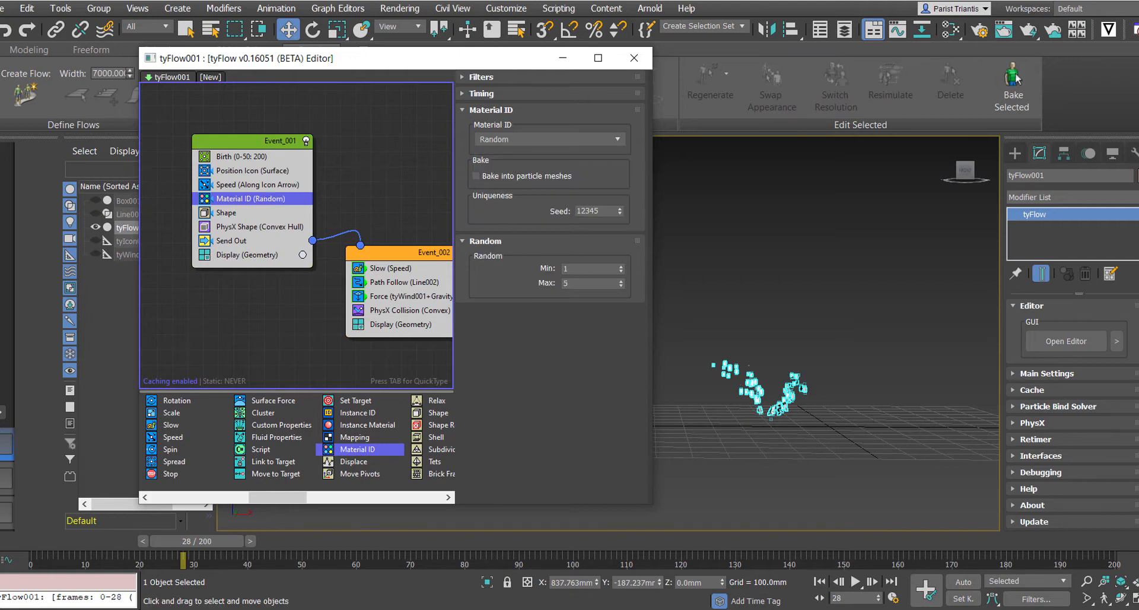
mouse_move(363, 46)
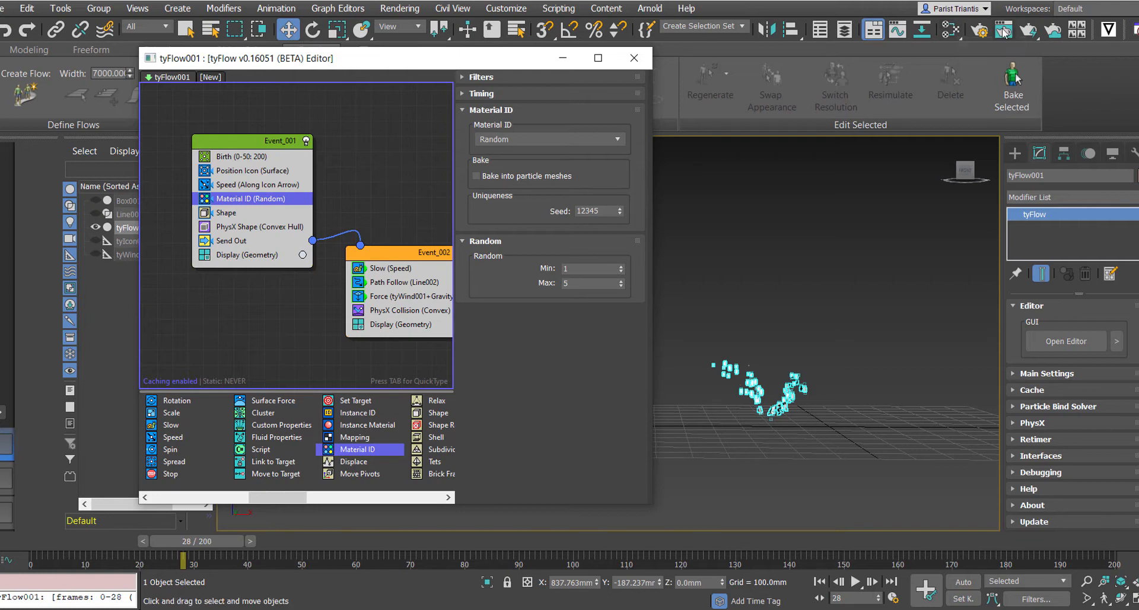
mouse_move(608, 277)
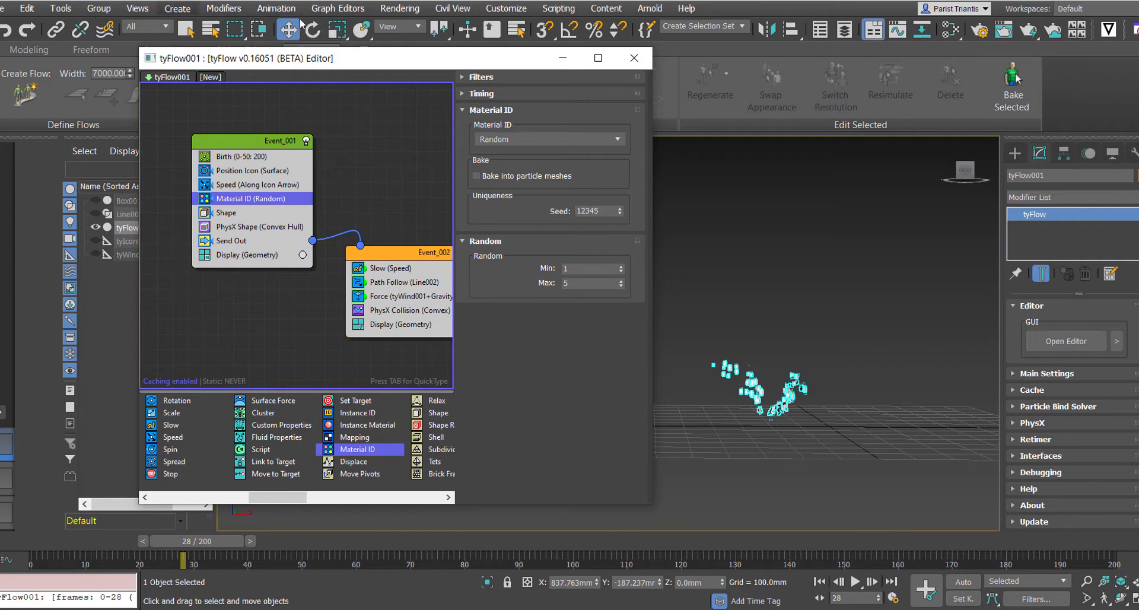
click(399, 7)
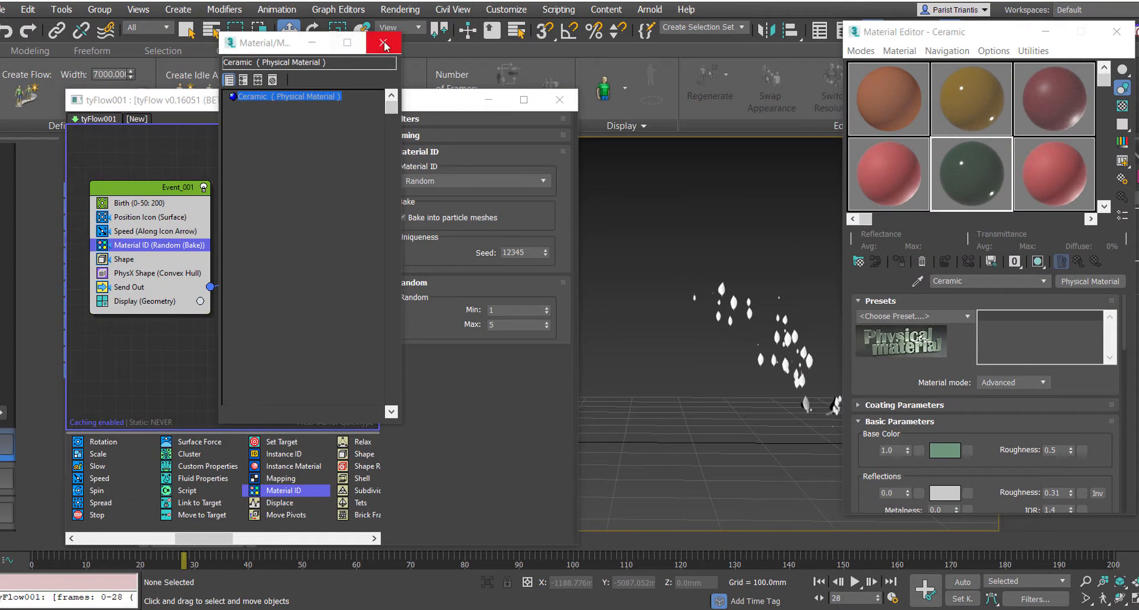
Close the material browser and pick a sample sphere slot for the new material
click(384, 42)
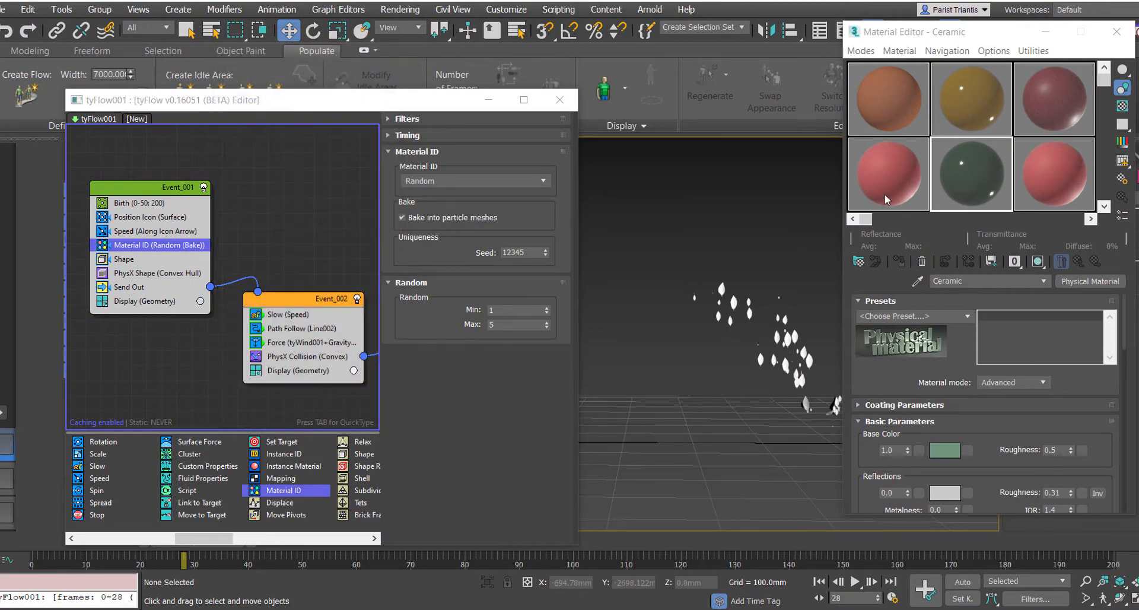
click(899, 50)
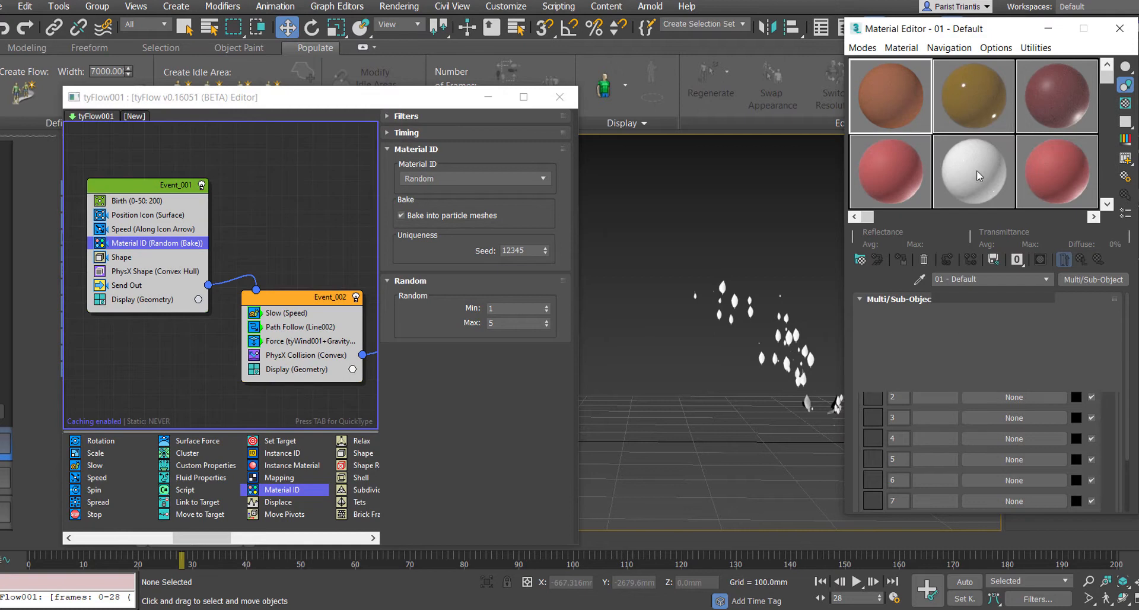
Create a new Standard material in sub-material 1 of the Multi/Sub-Object material
click(890, 94)
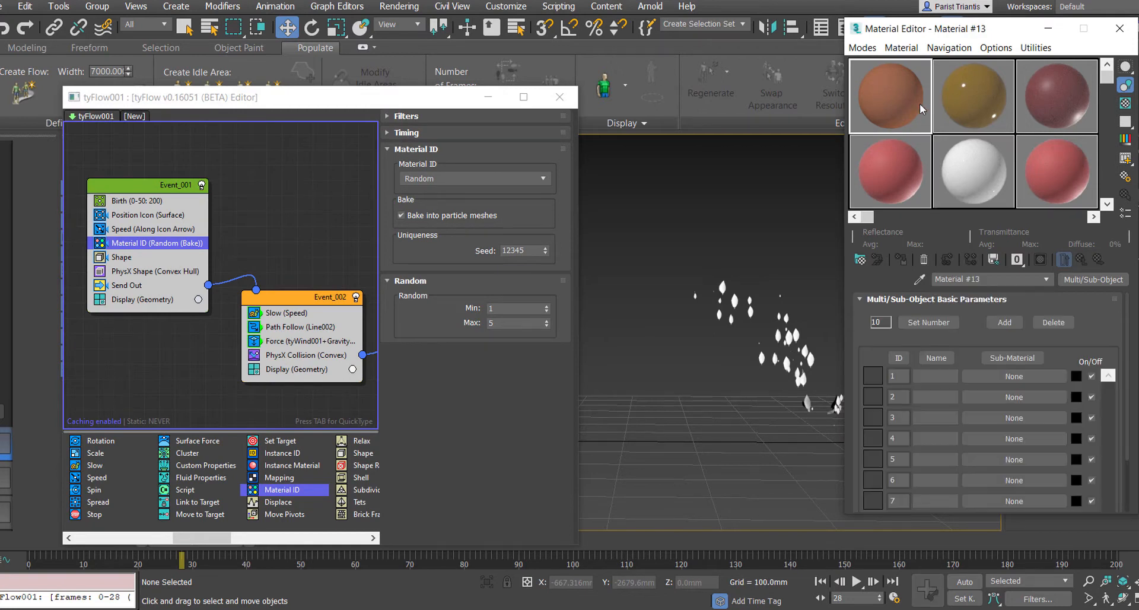
click(890, 95)
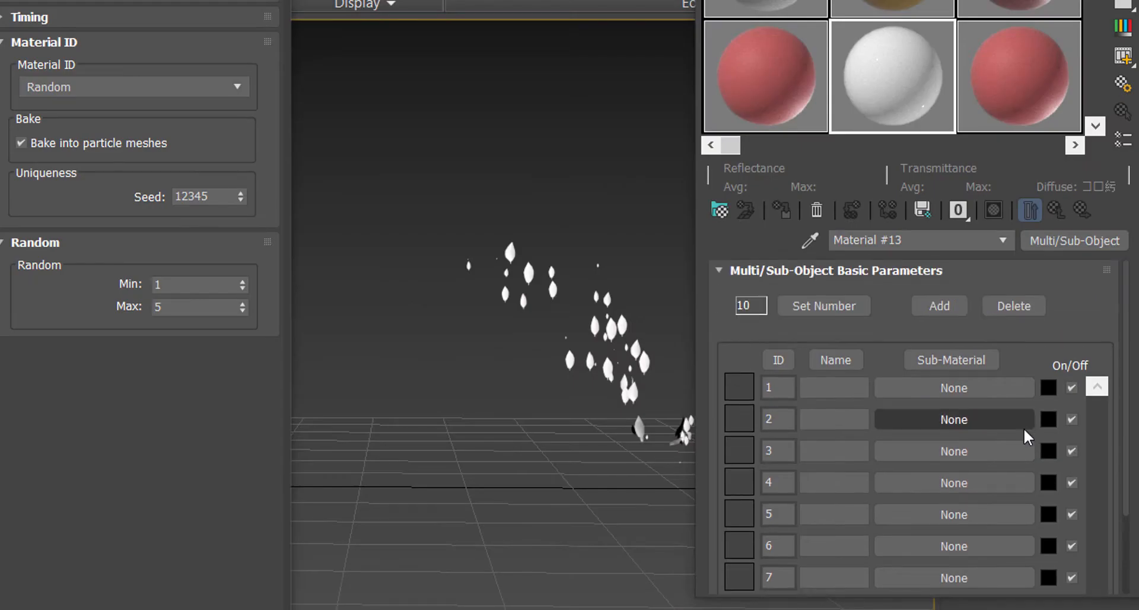
click(954, 387)
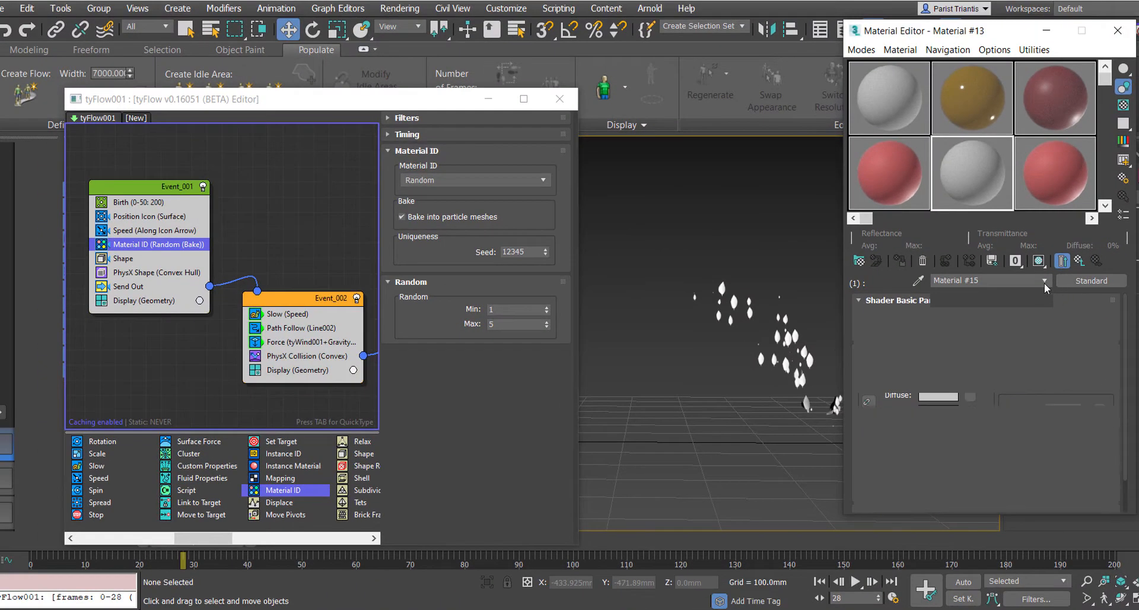
Convert sub-material 1 to a Physical Material and give it a yellow base colour
click(1090, 281)
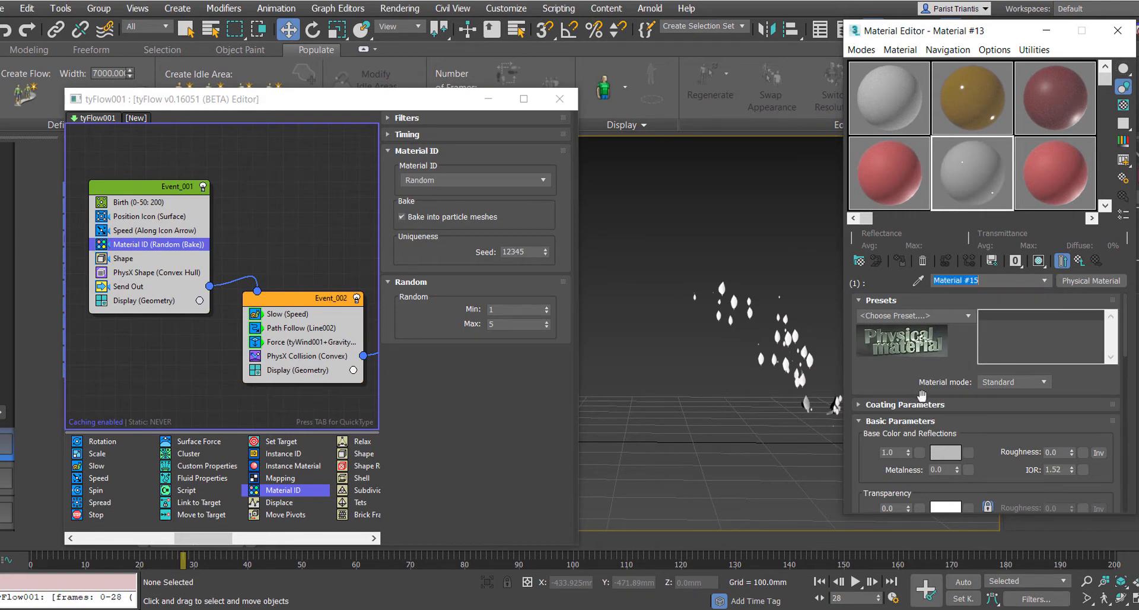
click(1046, 381)
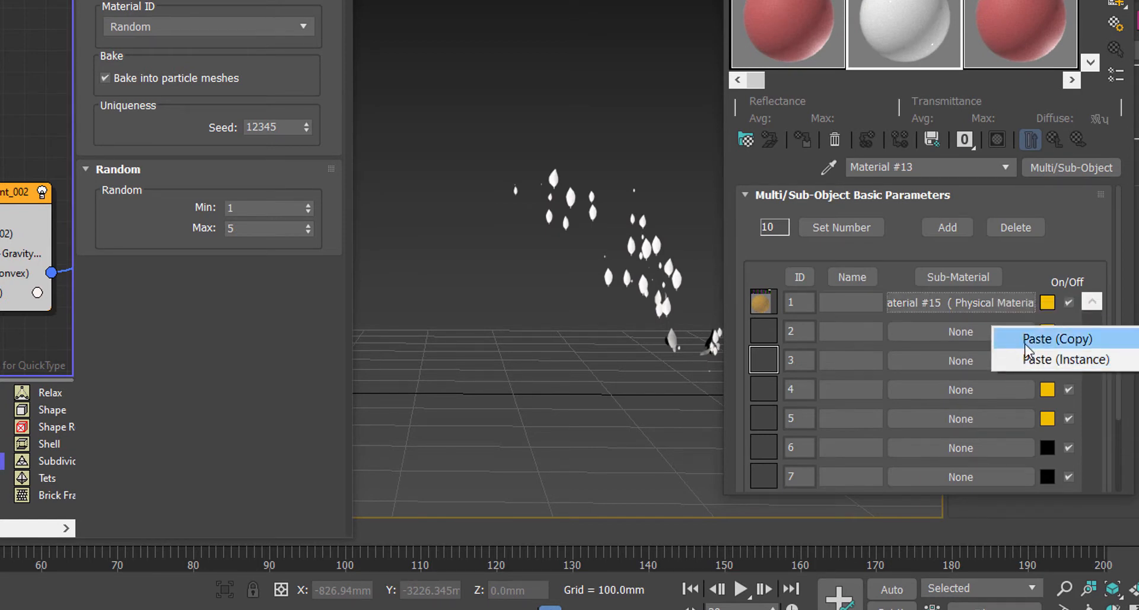
Paste a copy of the yellow material into sub-material slot 2
click(1056, 339)
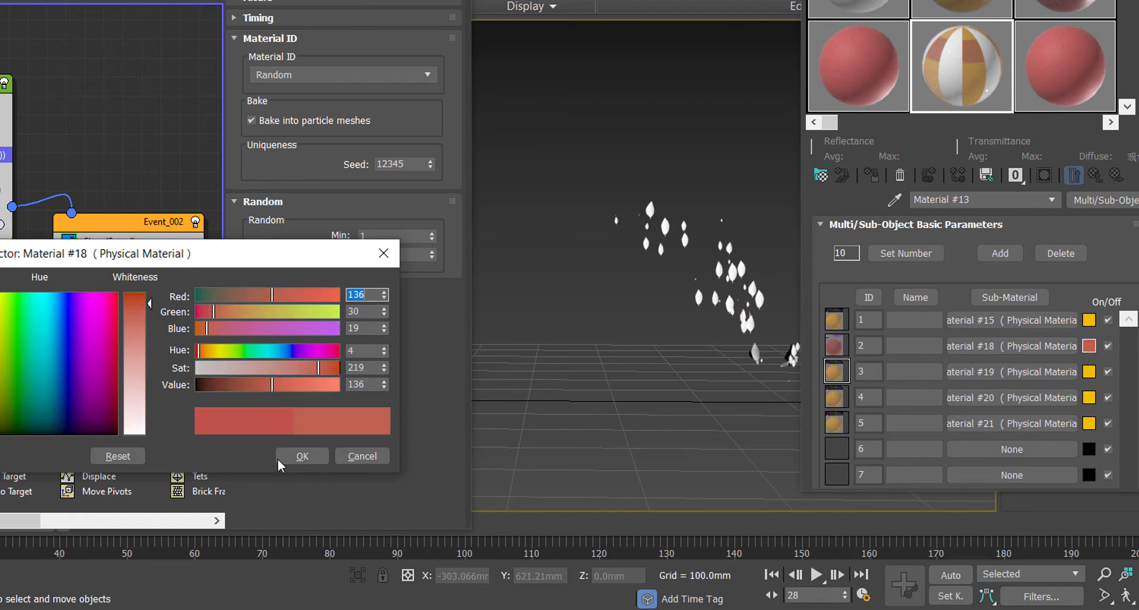
Confirm sub-material 2 as red and set sub-material 3 to orange (240, 85, 0)
click(302, 455)
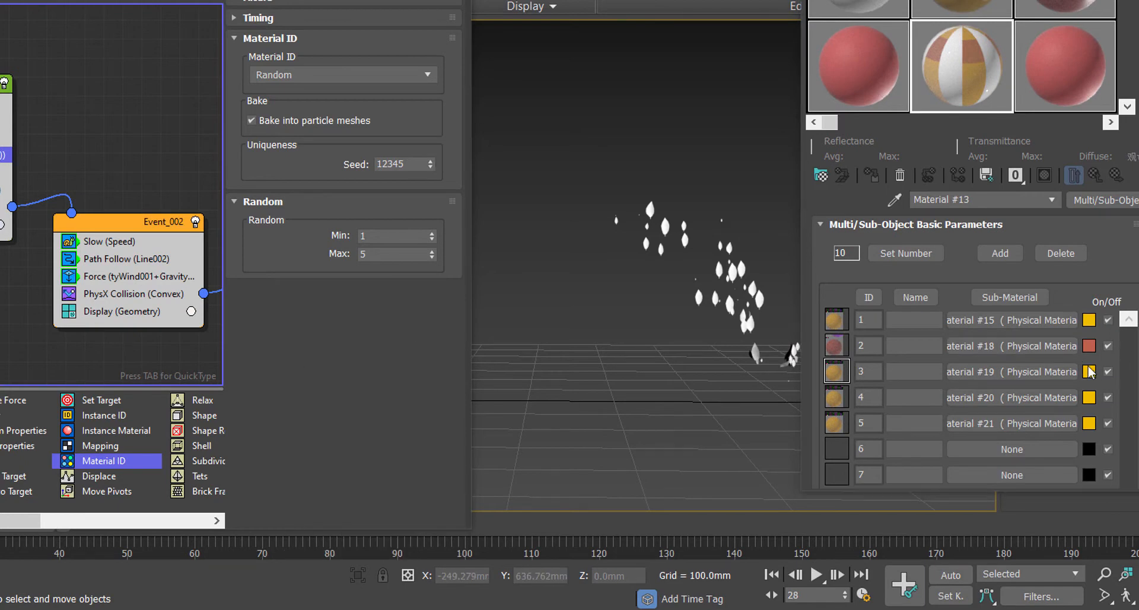
click(1088, 370)
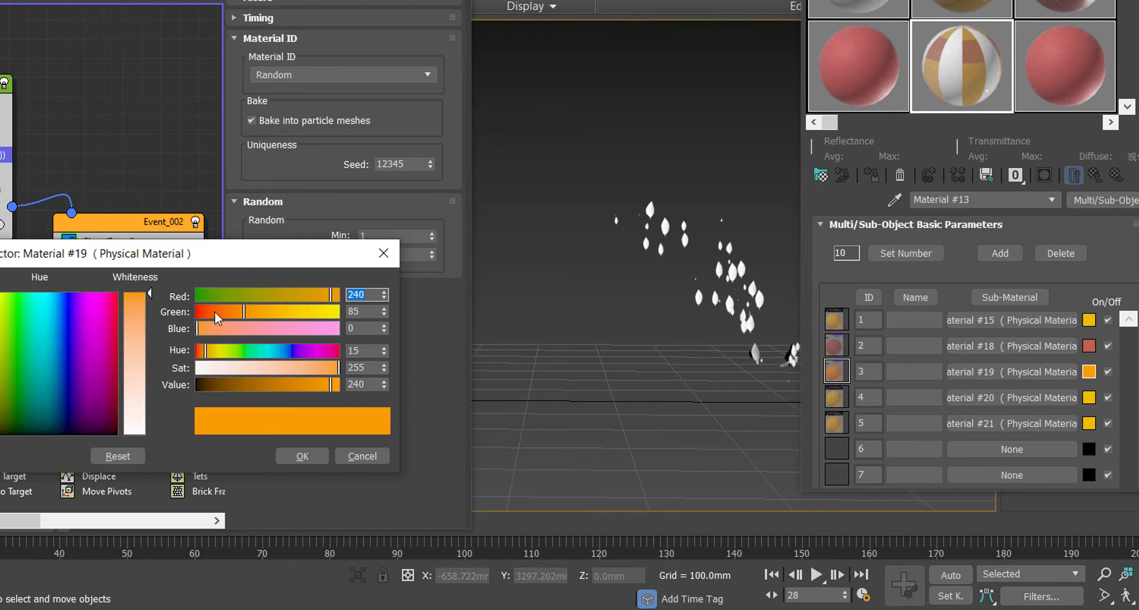
click(301, 457)
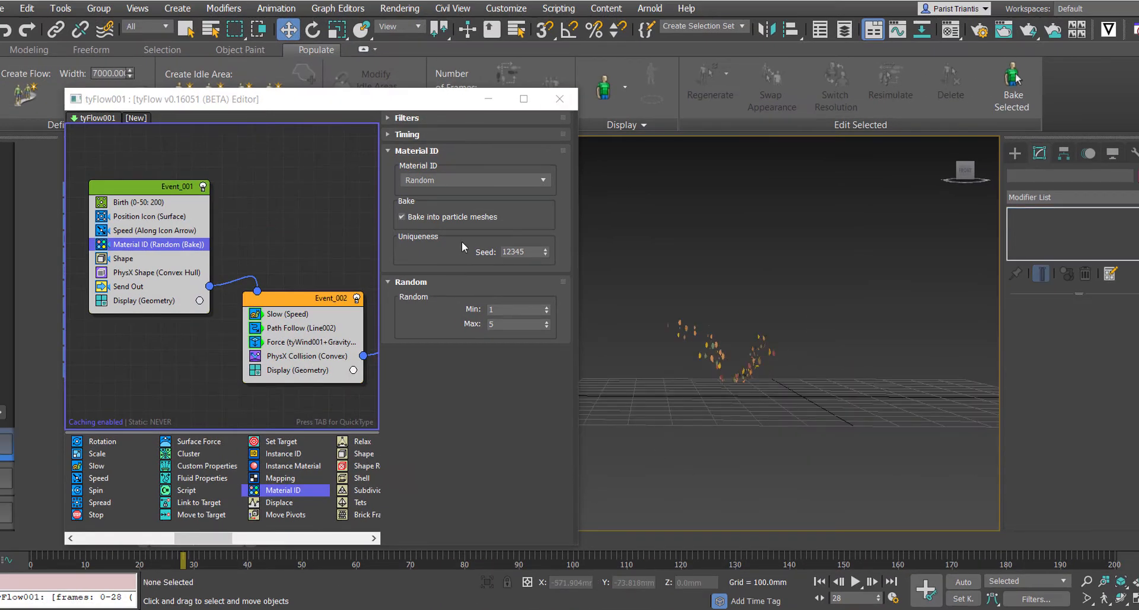
Close the tyFlow editor and rewind the timeline to frame 0
click(560, 99)
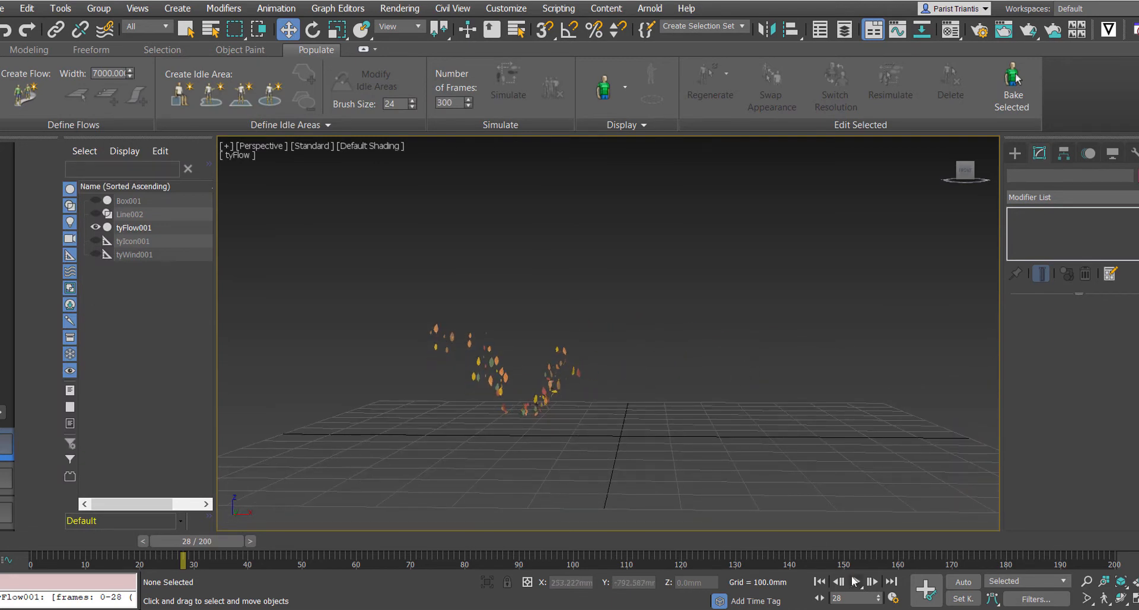
click(818, 582)
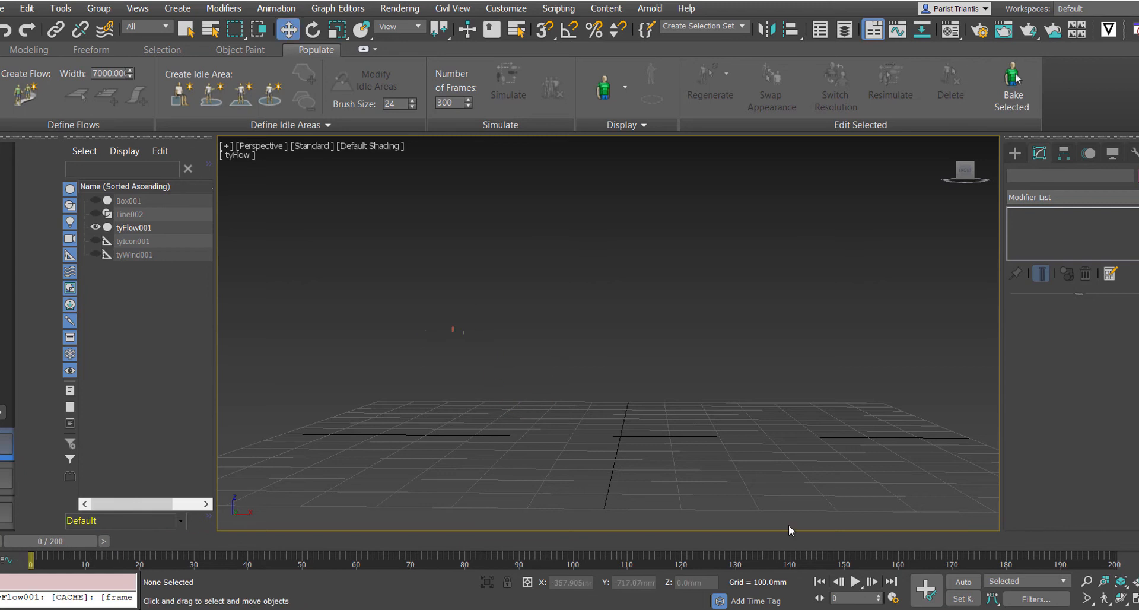
Play the animation to watch multicoloured autumn leaves fall in the Perspective viewport
click(856, 582)
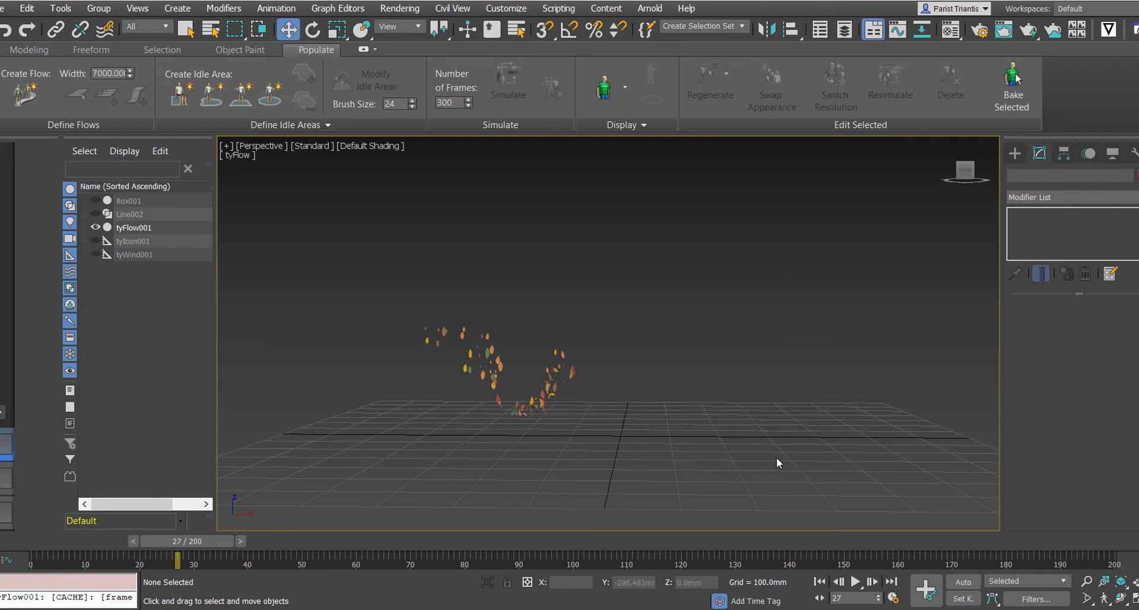
mouse_move(493, 363)
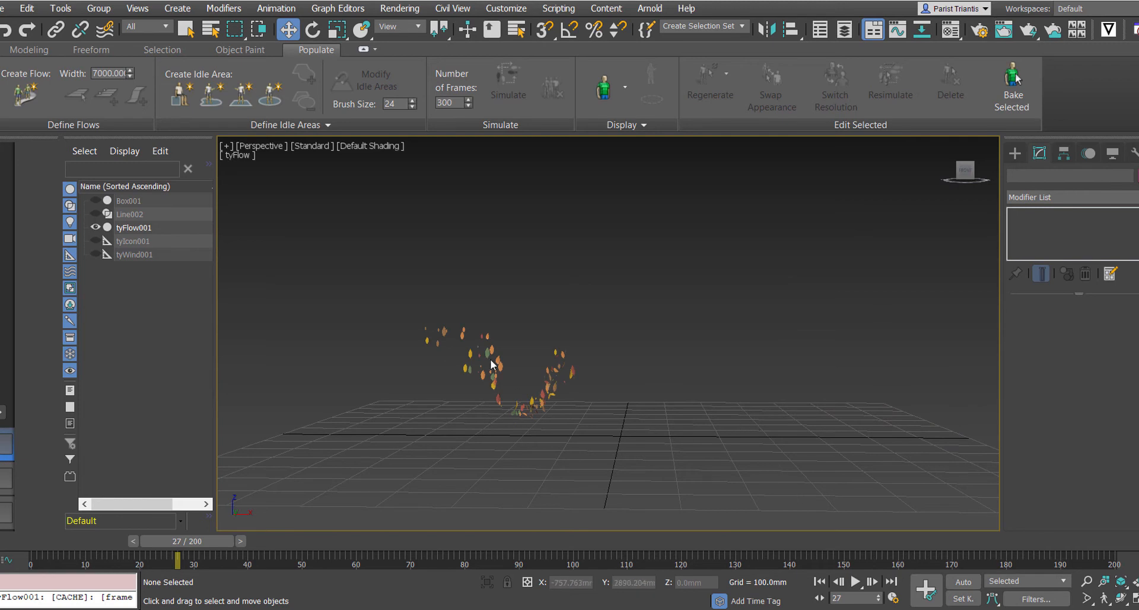